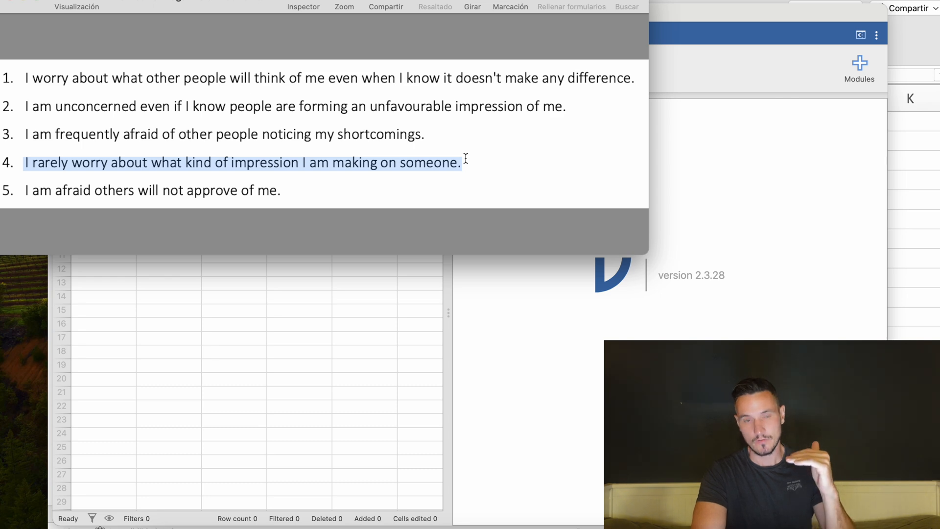
{"action": "mouse_move", "coordinate": [95, 161]}
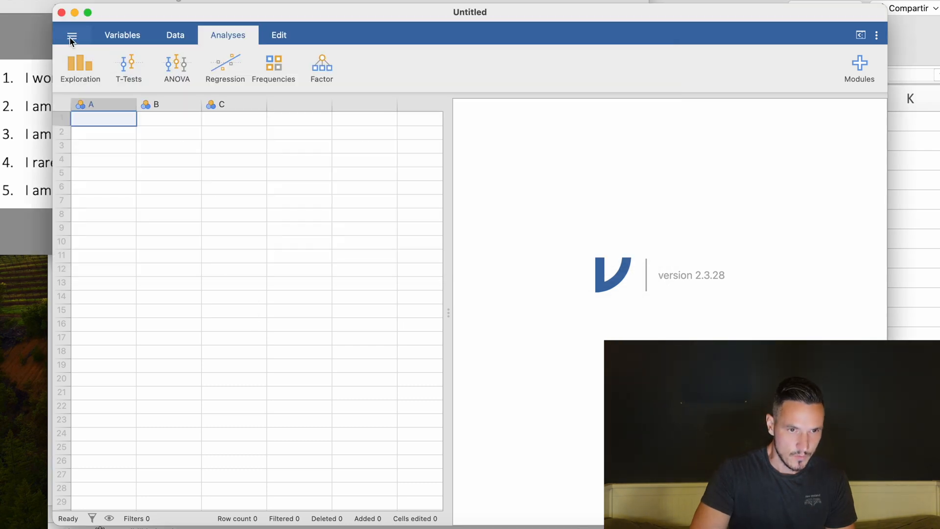
Load Data.xlsx from the computer via the main menu's Open > Browse
{"action": "left_click", "coordinate": [72, 36]}
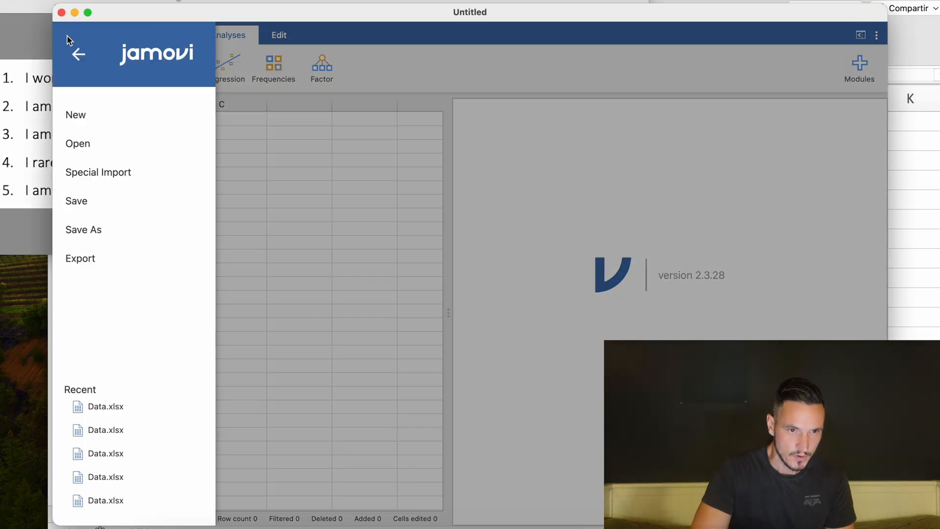
{"action": "mouse_move", "coordinate": [96, 144]}
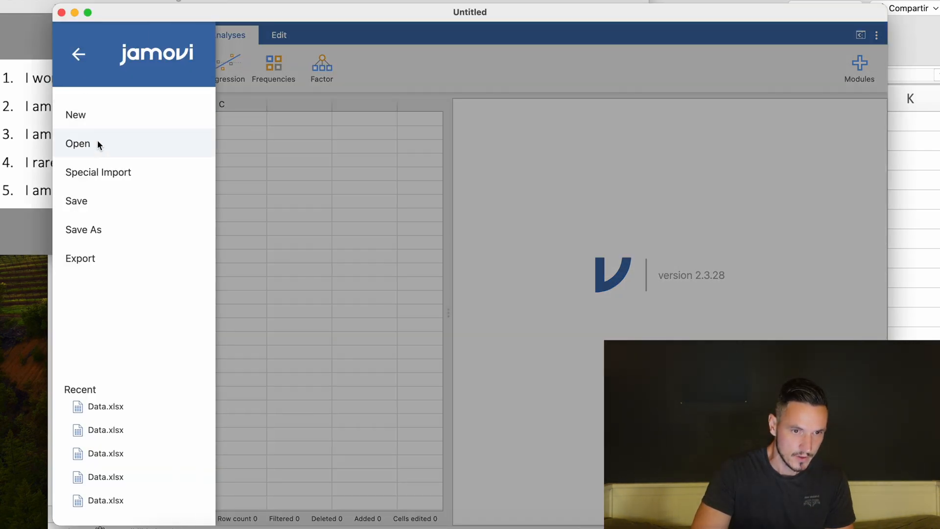
{"action": "left_click", "coordinate": [78, 143]}
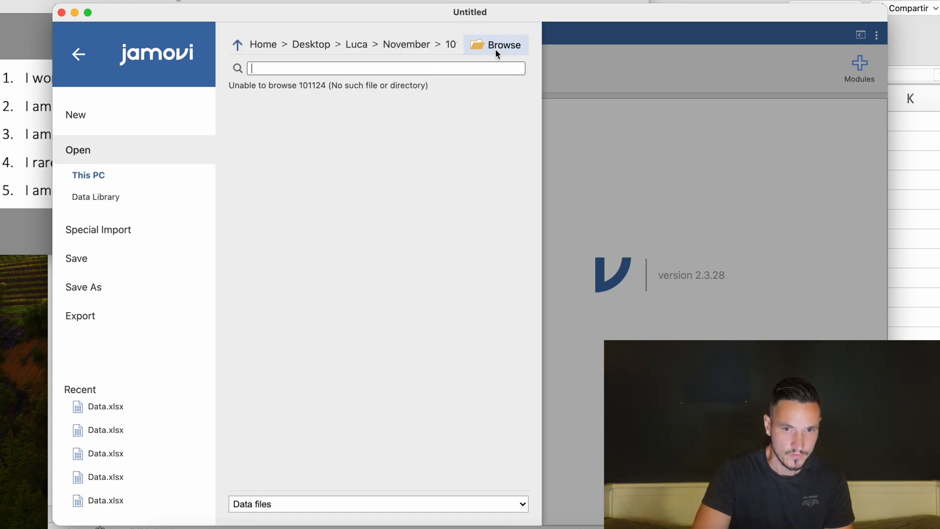
{"action": "left_click", "coordinate": [496, 44]}
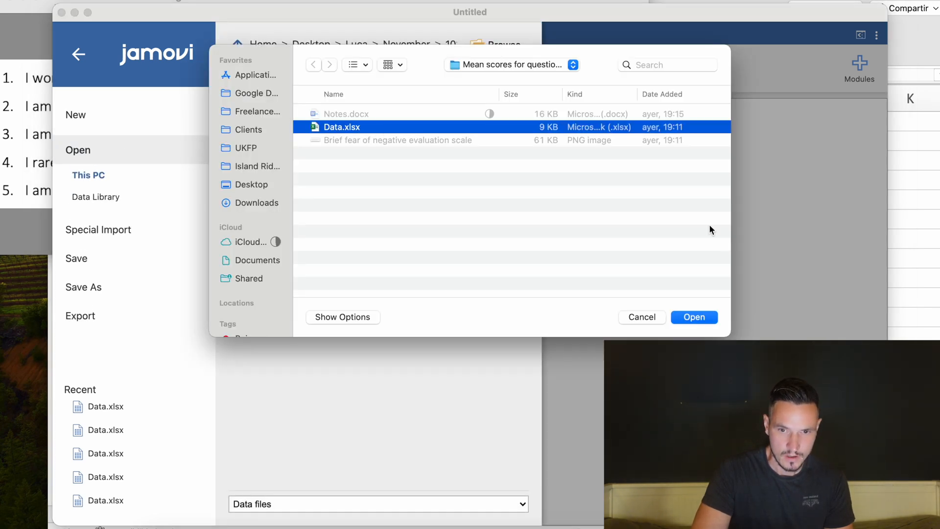
{"action": "left_click", "coordinate": [693, 316]}
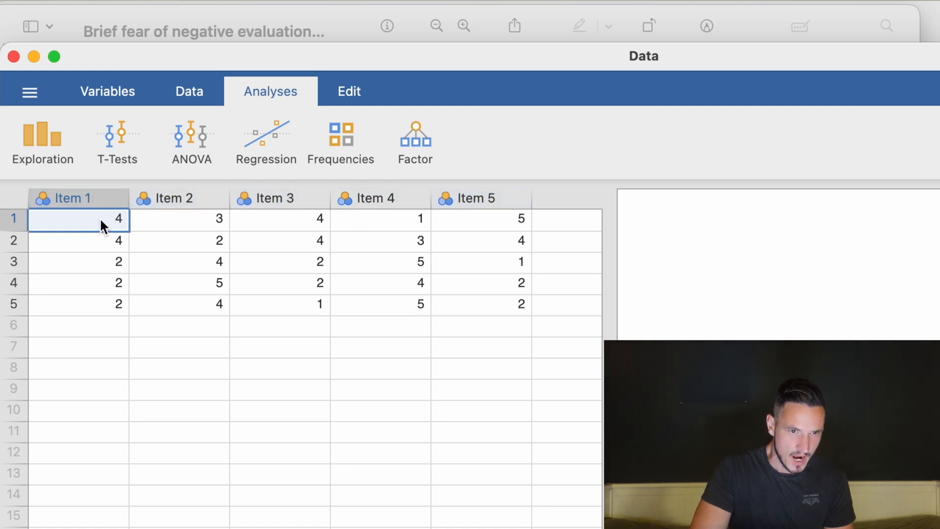
{"action": "mouse_move", "coordinate": [228, 319]}
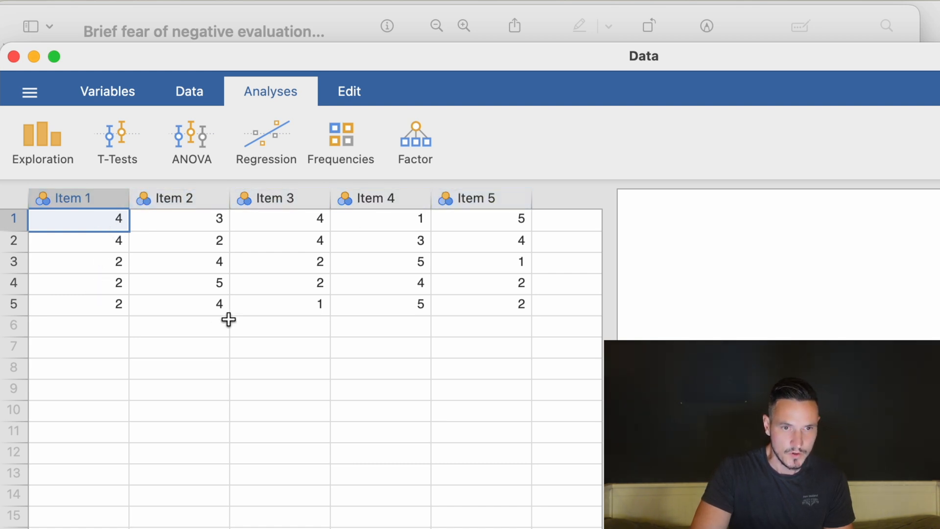
Select the Item 2 column and show its right-click options
{"action": "left_click", "coordinate": [170, 198]}
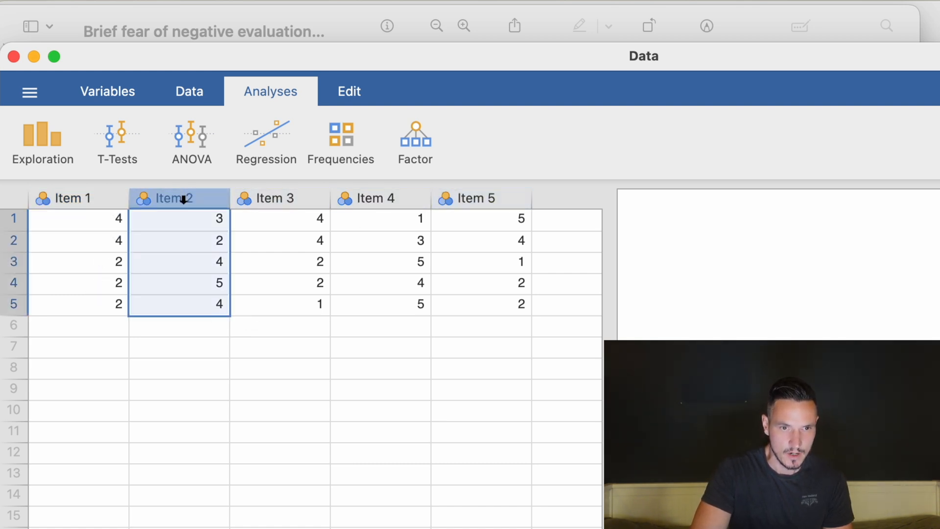
{"action": "left_click", "coordinate": [174, 198]}
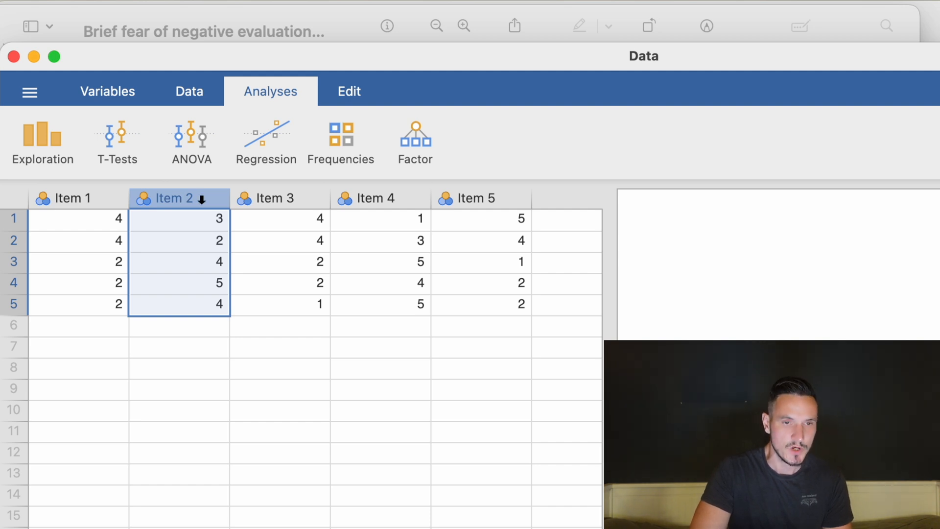
{"action": "right_click", "coordinate": [179, 198]}
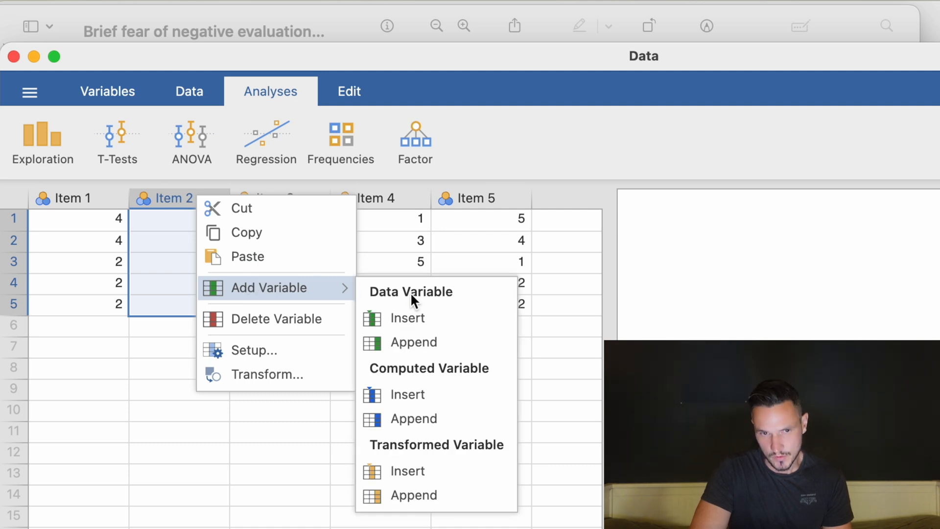
{"action": "mouse_move", "coordinate": [443, 472]}
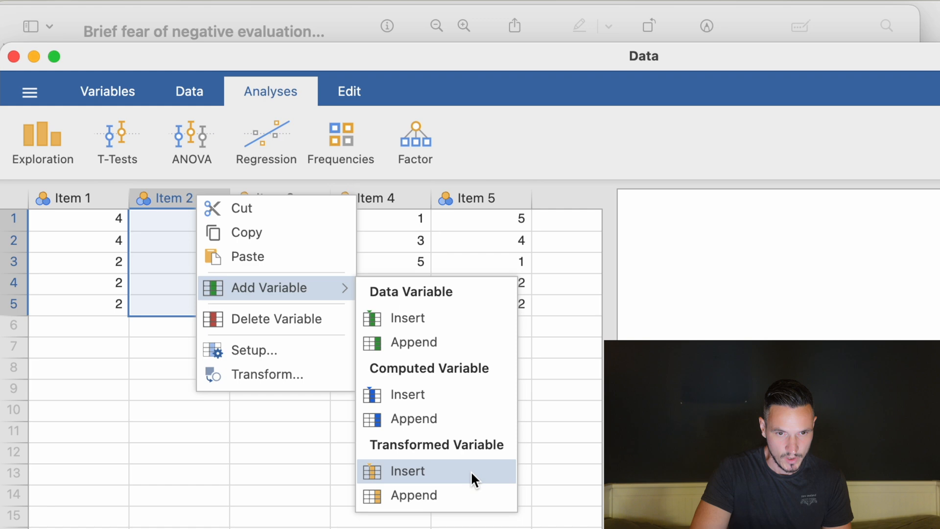
Insert transformed variable Item 2R sourced from Item 2 and begin a new transform
{"action": "left_click", "coordinate": [406, 471]}
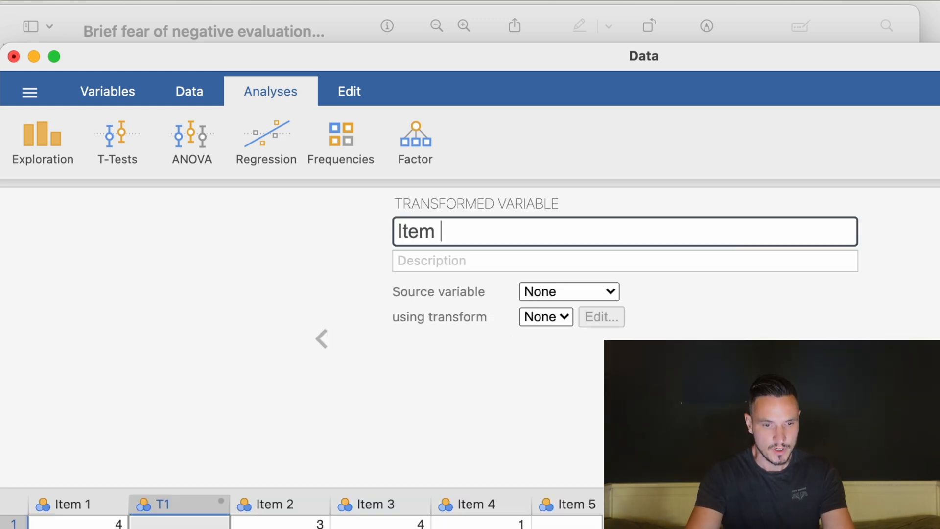
{"action": "type", "text": "2"}
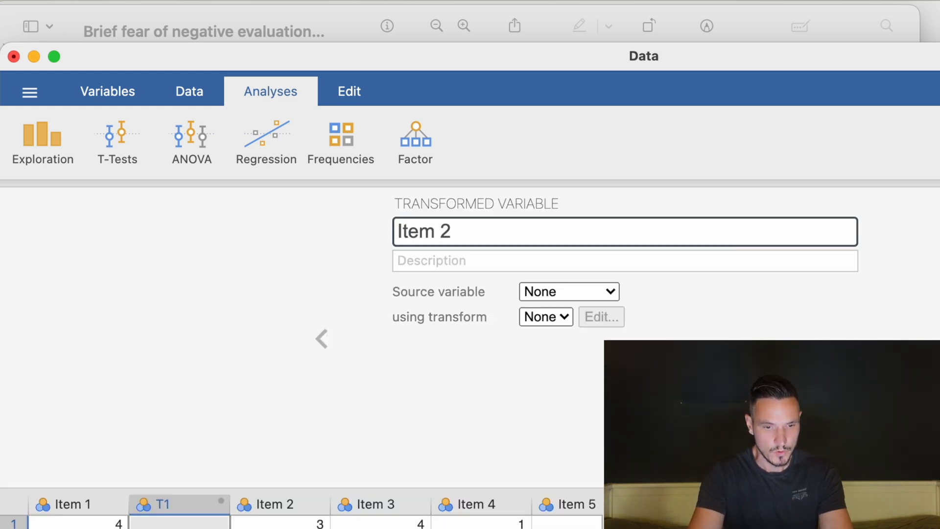
{"action": "type", "text": "R"}
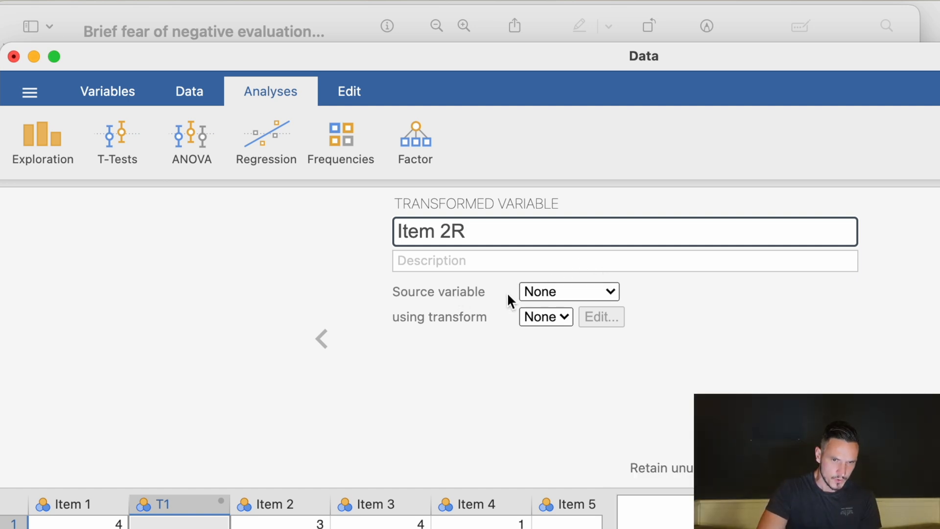
{"action": "left_click", "coordinate": [568, 292]}
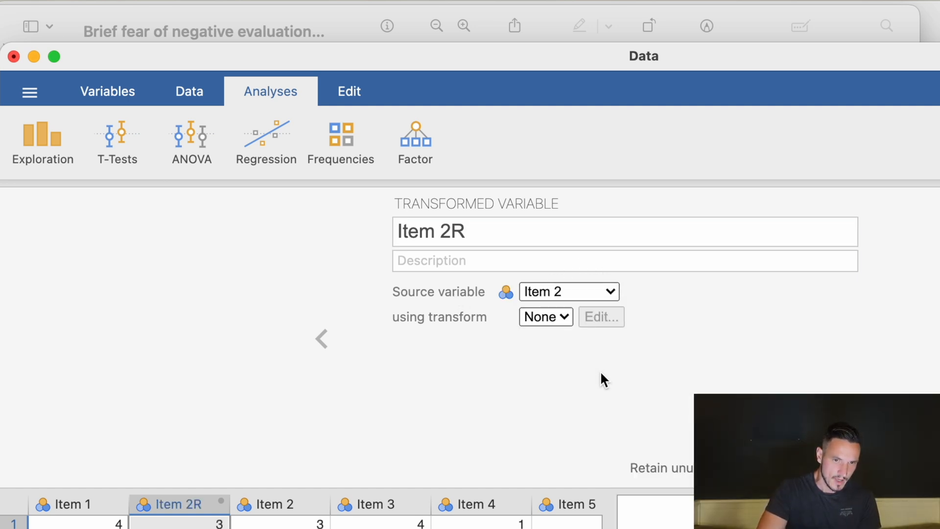
{"action": "left_click", "coordinate": [545, 316]}
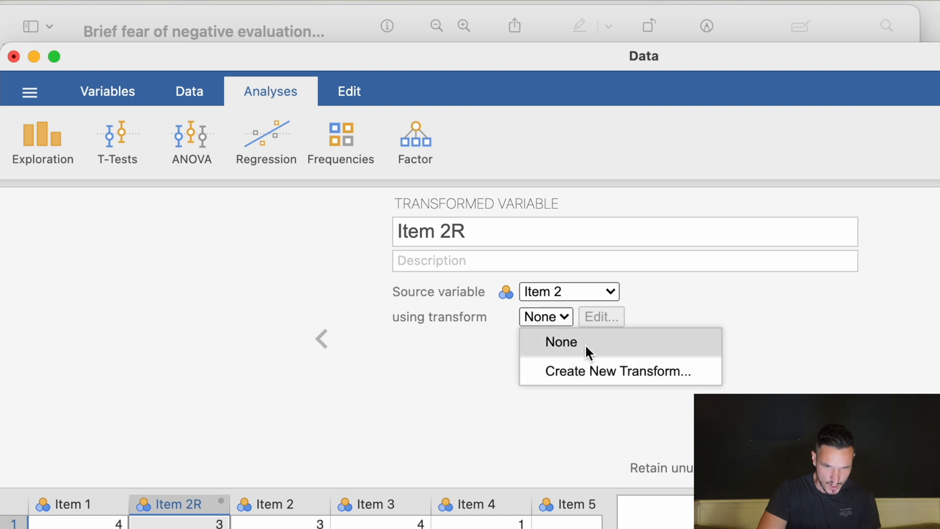
{"action": "left_click", "coordinate": [614, 371]}
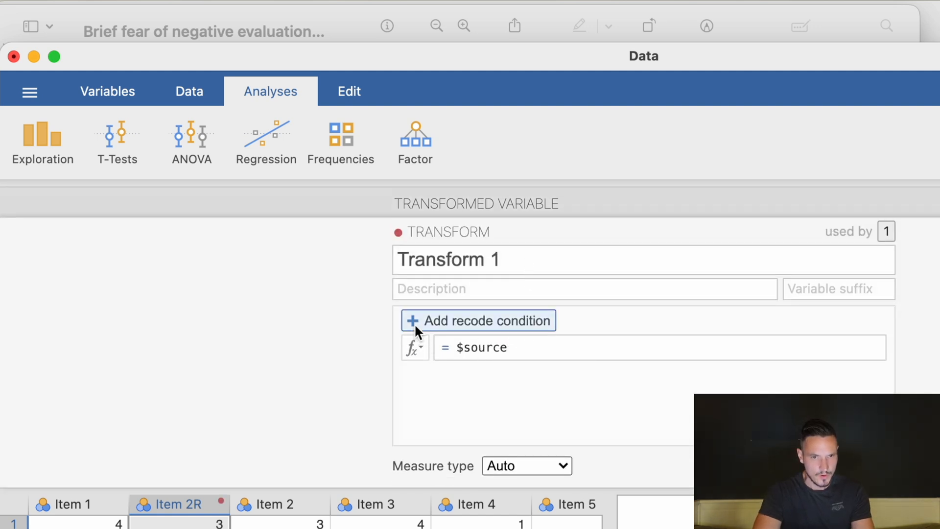
Add recode conditions so $source 1→5, 2→4, 3→3, 4→2, 5→1
{"action": "left_click", "coordinate": [479, 321]}
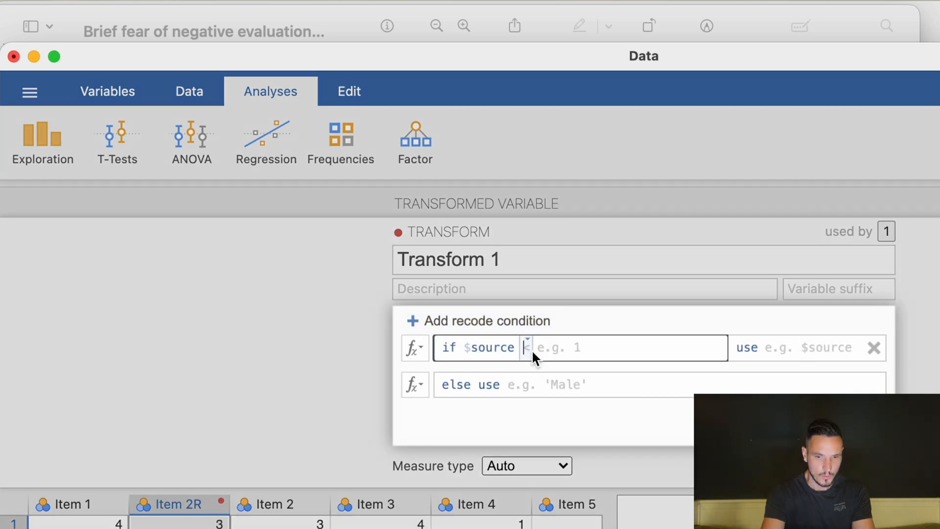
{"action": "type", "text": "=="}
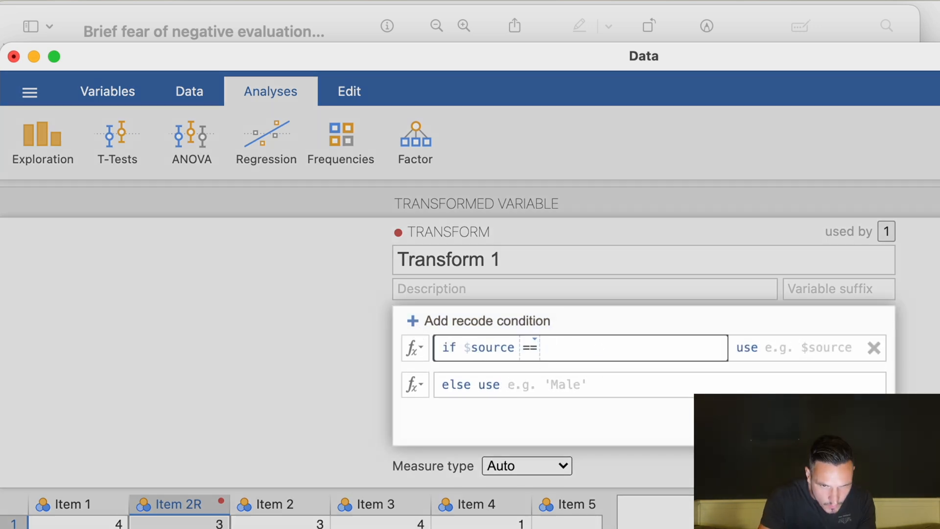
{"action": "type", "text": "1"}
{"action": "left_click", "coordinate": [807, 347]}
{"action": "type", "text": "5"}
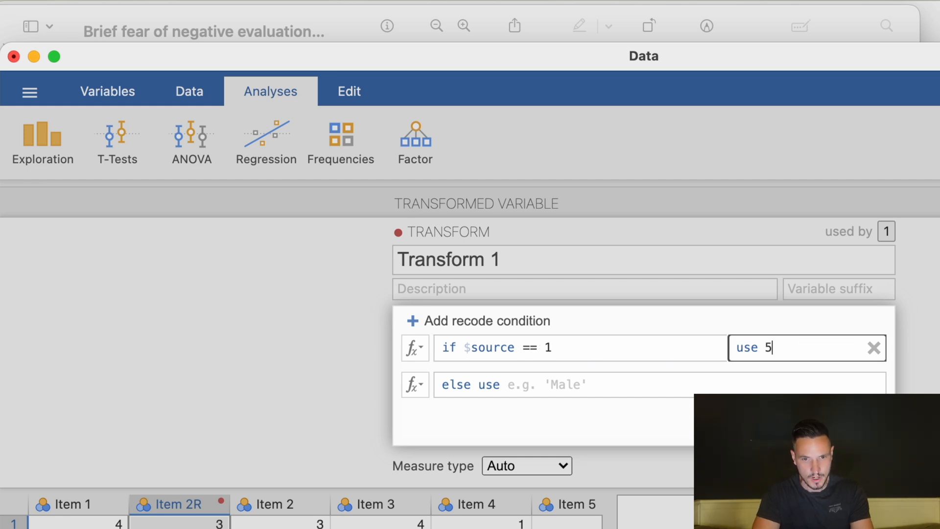
{"action": "left_click", "coordinate": [478, 321]}
{"action": "type", "text": "$source =="}
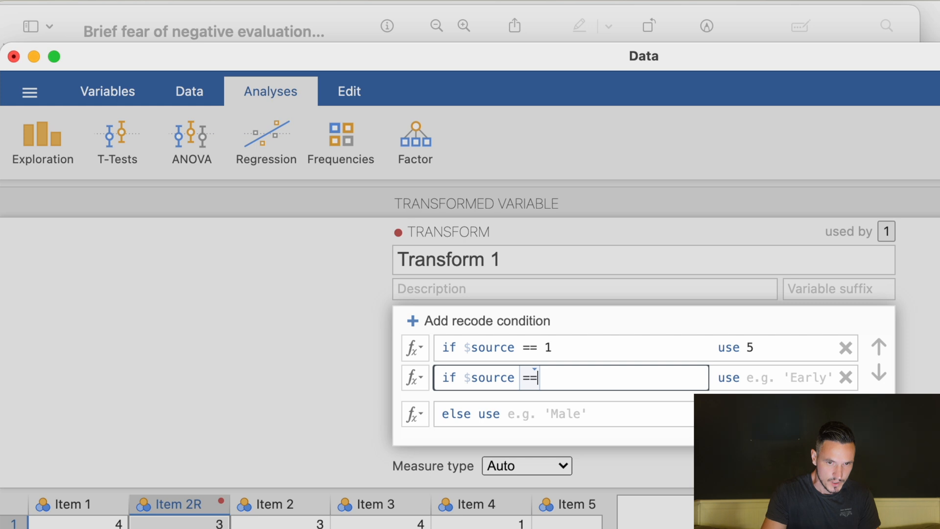
{"action": "type", "text": "2"}
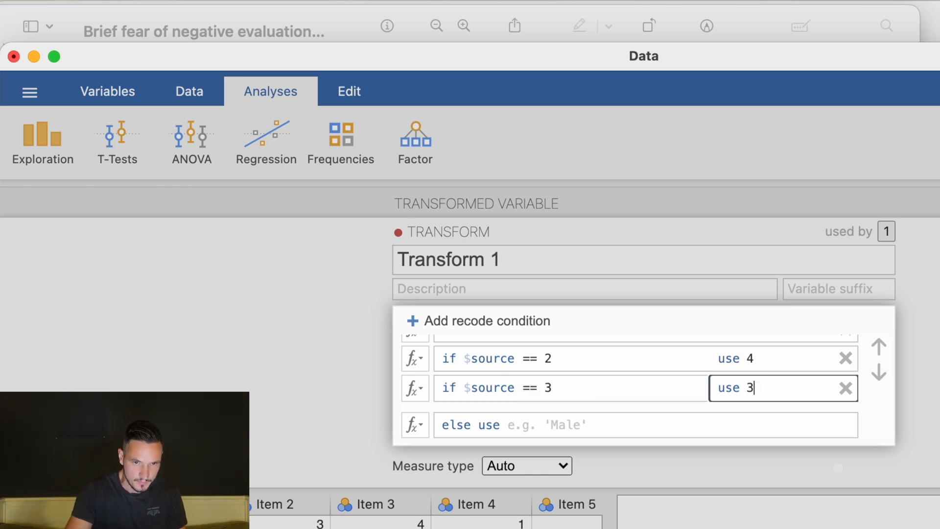
{"action": "left_click", "coordinate": [479, 320]}
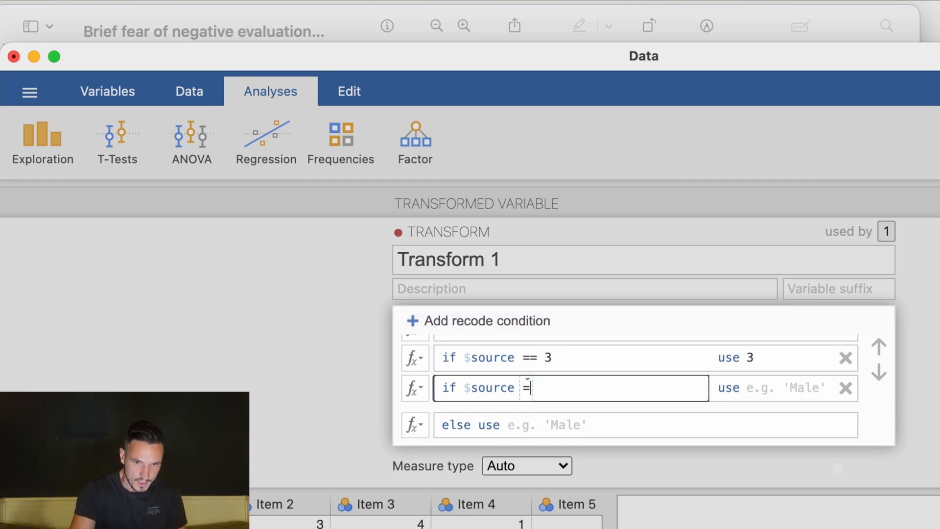
{"action": "type", "text": "= 43"}
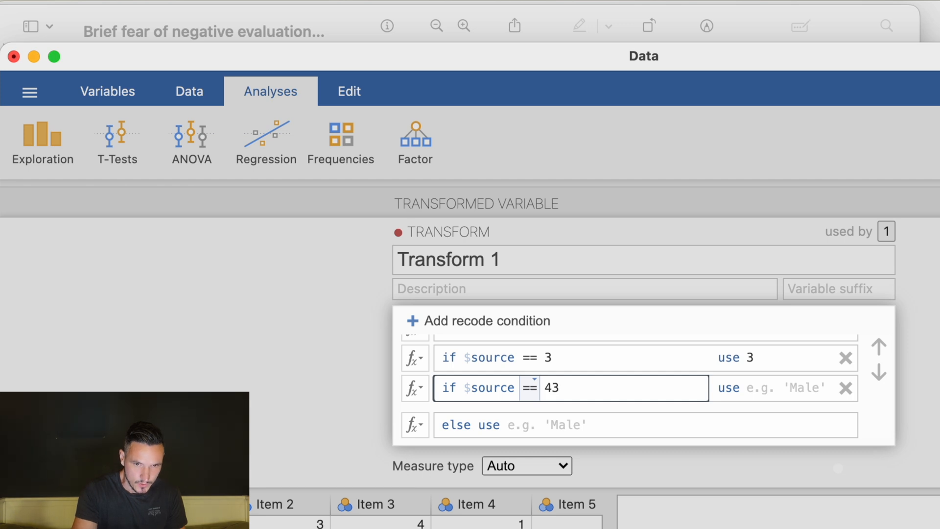
{"action": "left_click", "coordinate": [479, 321]}
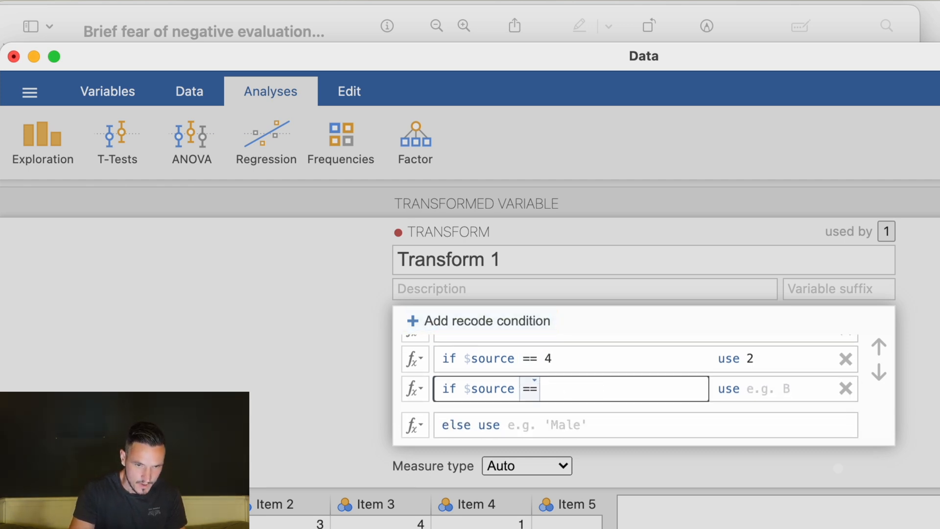
{"action": "type", "text": "5"}
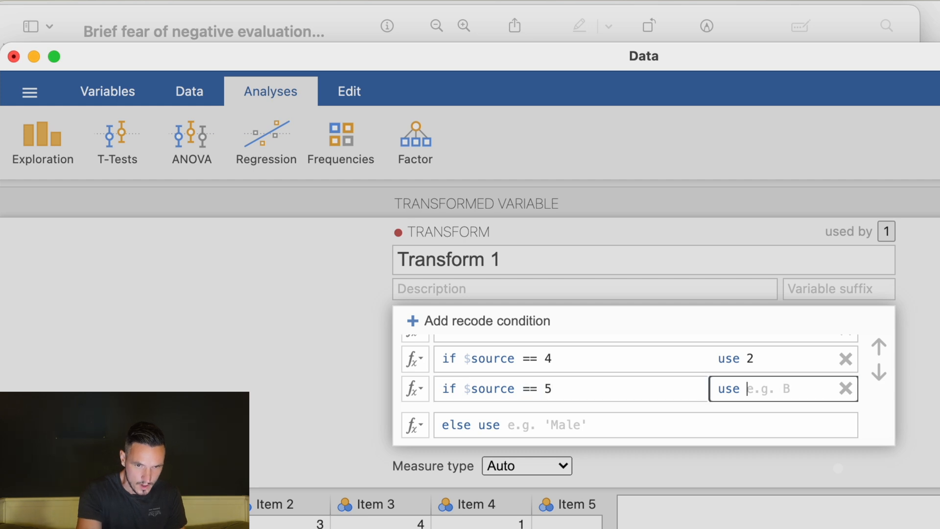
{"action": "type", "text": "1"}
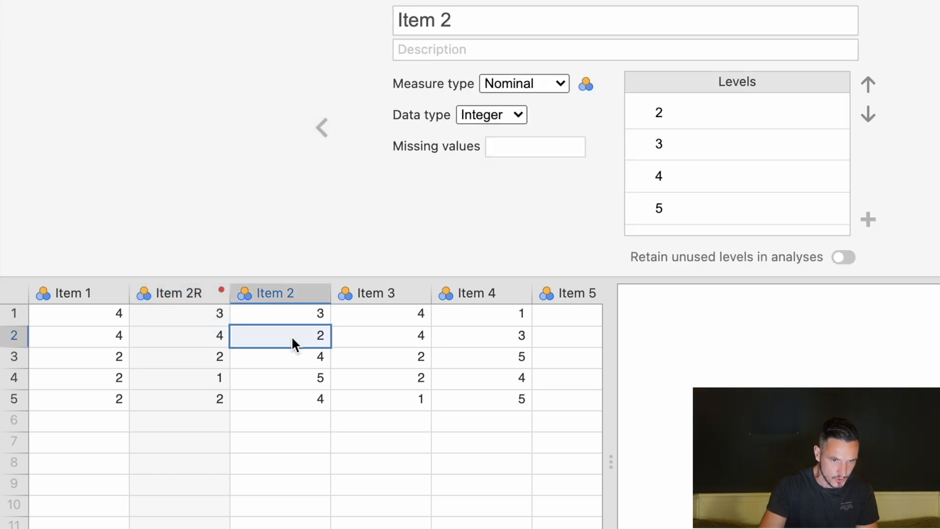
Check Item 2R's transform, then select Item 4 and show its column options
{"action": "left_click", "coordinate": [171, 293]}
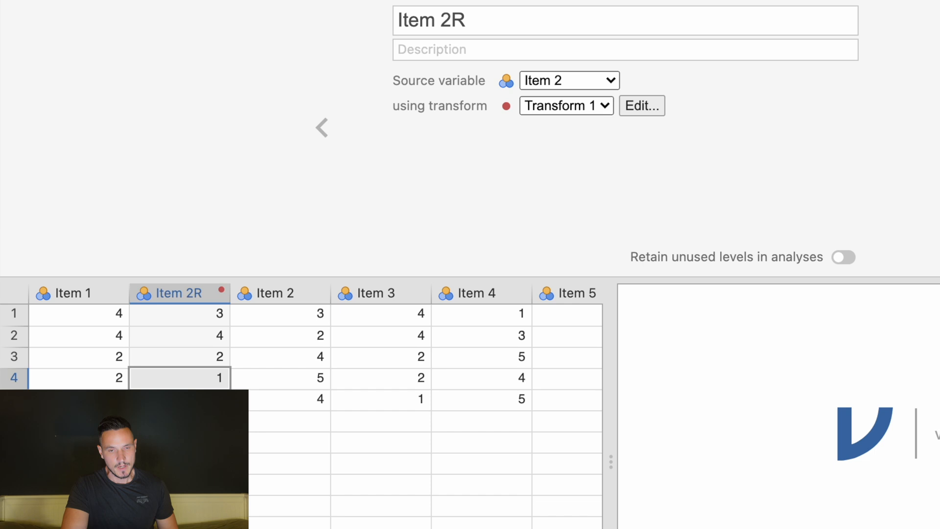
{"action": "left_click", "coordinate": [472, 293]}
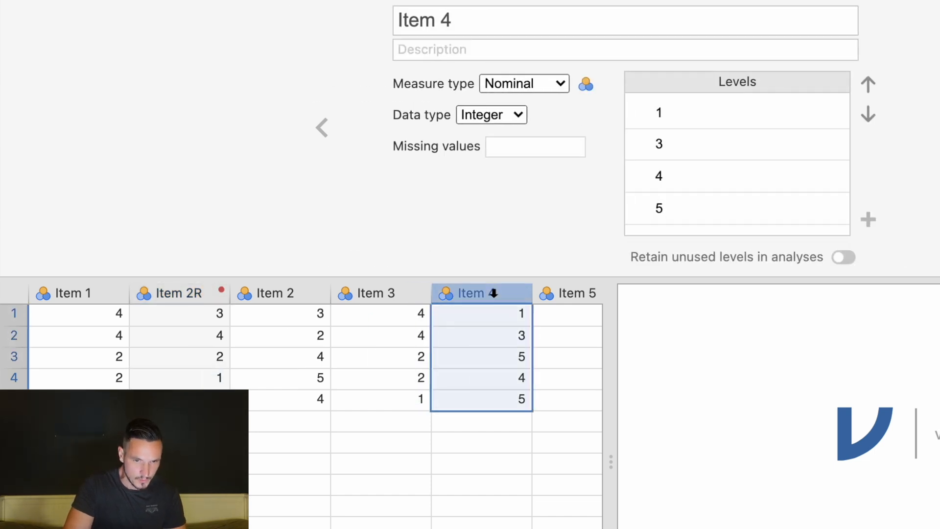
{"action": "right_click", "coordinate": [475, 293]}
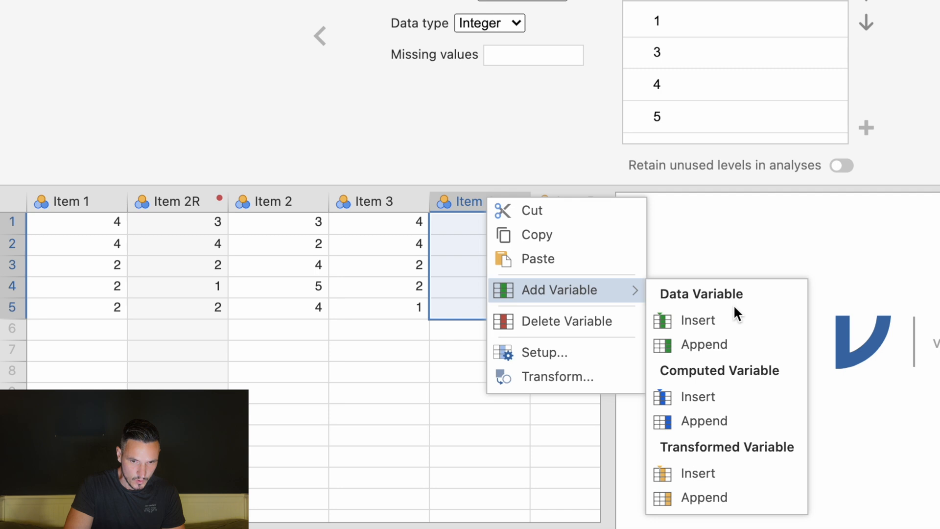
Insert transformed variable Item 4R sourced from Item 4 using Transform 1
{"action": "left_click", "coordinate": [698, 472]}
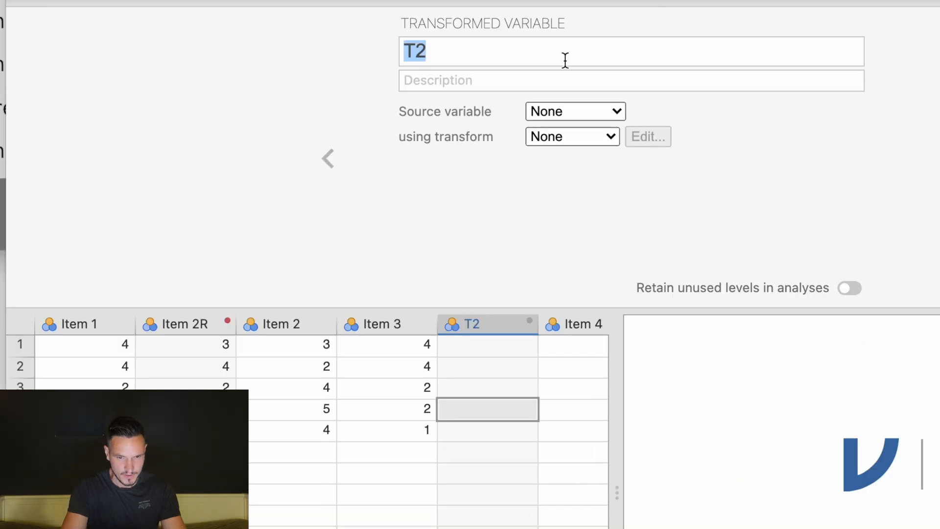
{"action": "type", "text": "Item"}
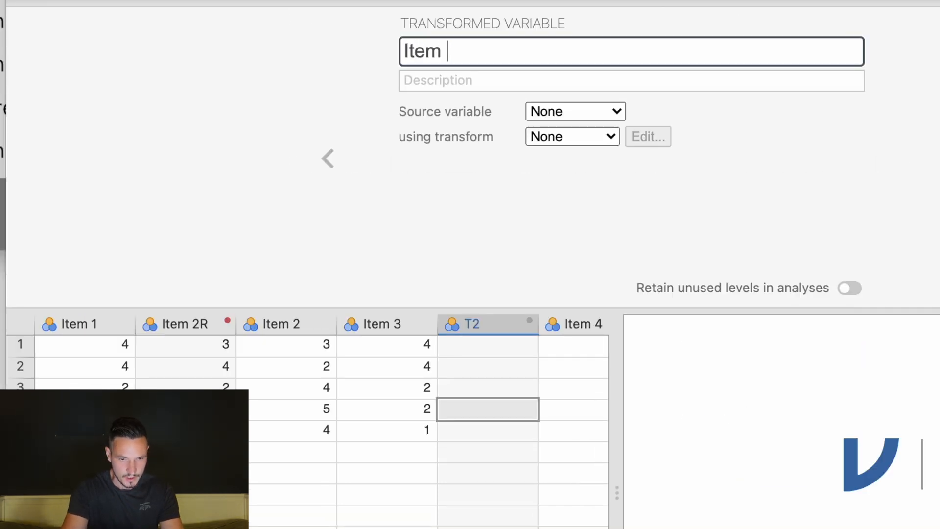
{"action": "type", "text": "4R"}
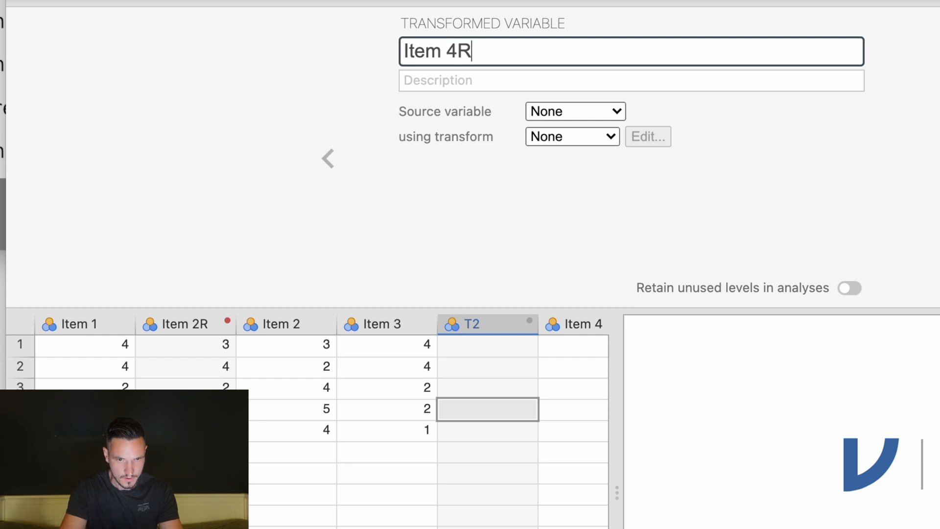
{"action": "left_click", "coordinate": [574, 110]}
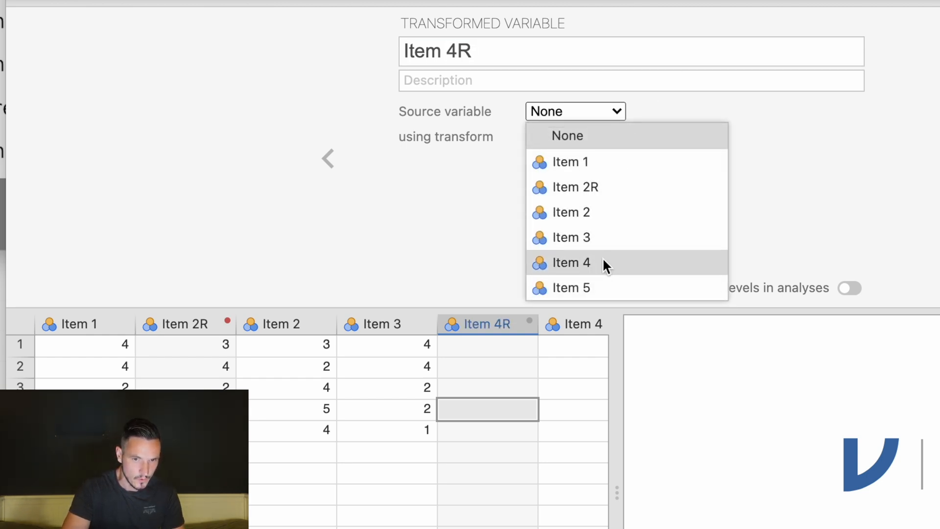
{"action": "left_click", "coordinate": [570, 262]}
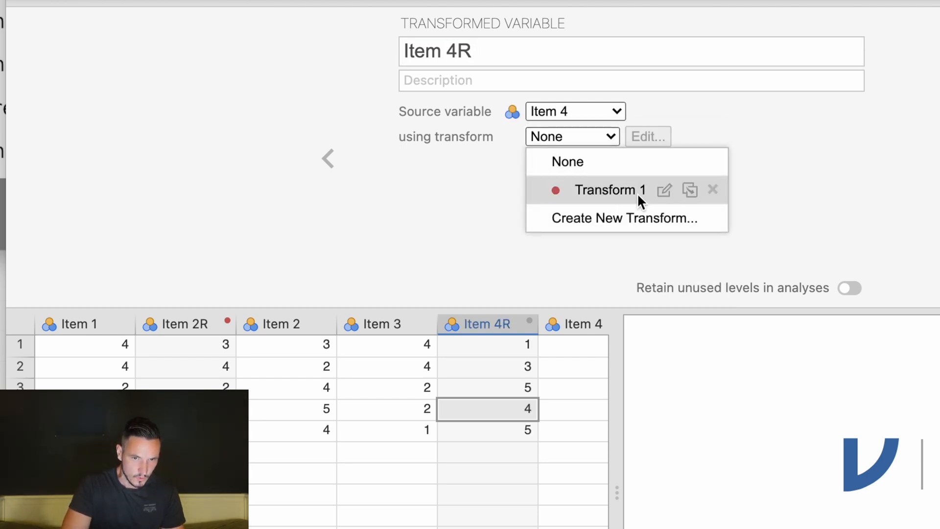
{"action": "mouse_move", "coordinate": [630, 204]}
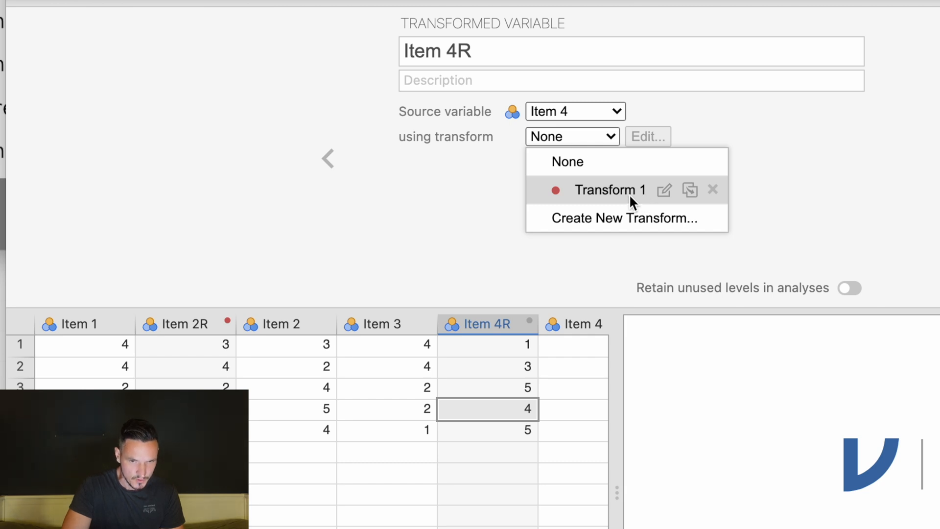
{"action": "left_click", "coordinate": [610, 190]}
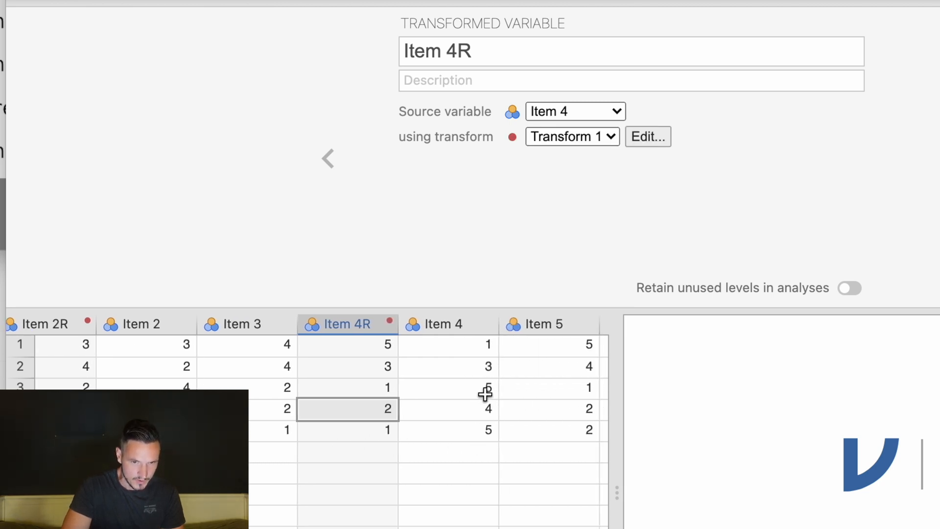
{"action": "mouse_move", "coordinate": [482, 344]}
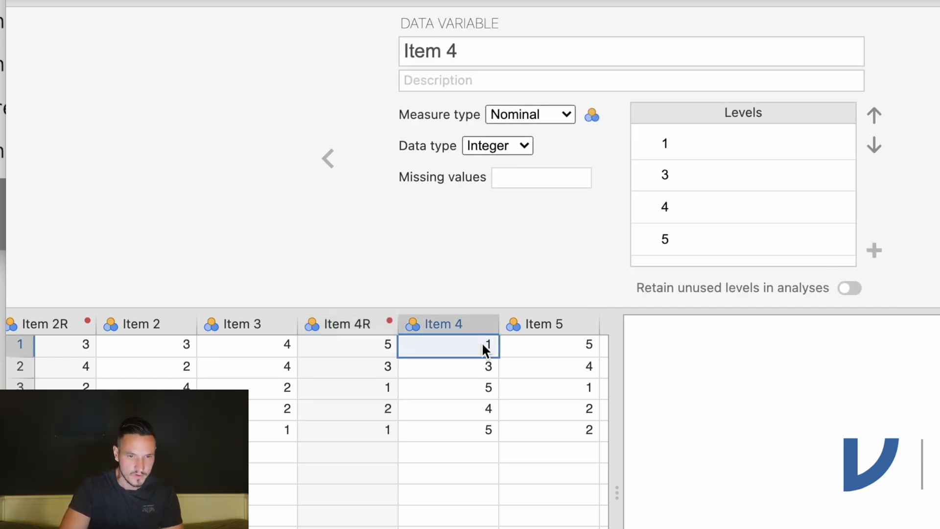
{"action": "left_click", "coordinate": [345, 325]}
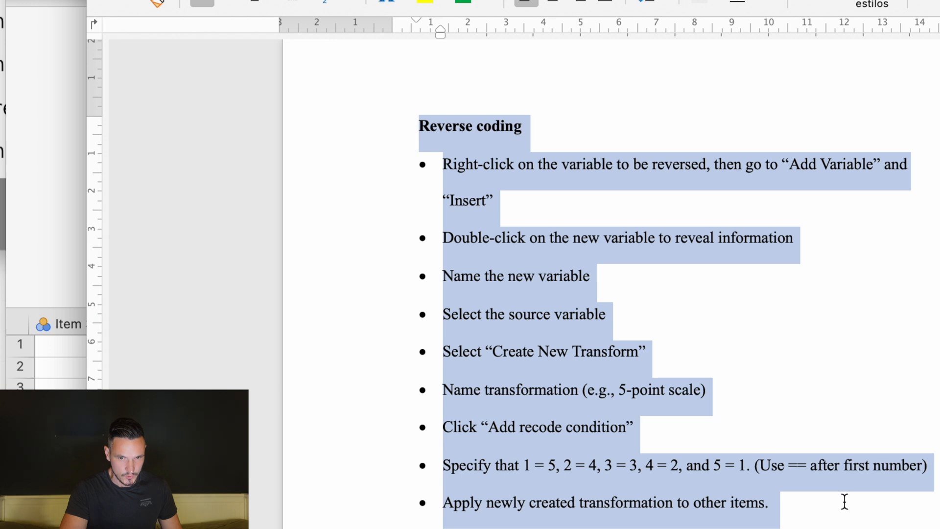
{"action": "mouse_move", "coordinate": [876, 373]}
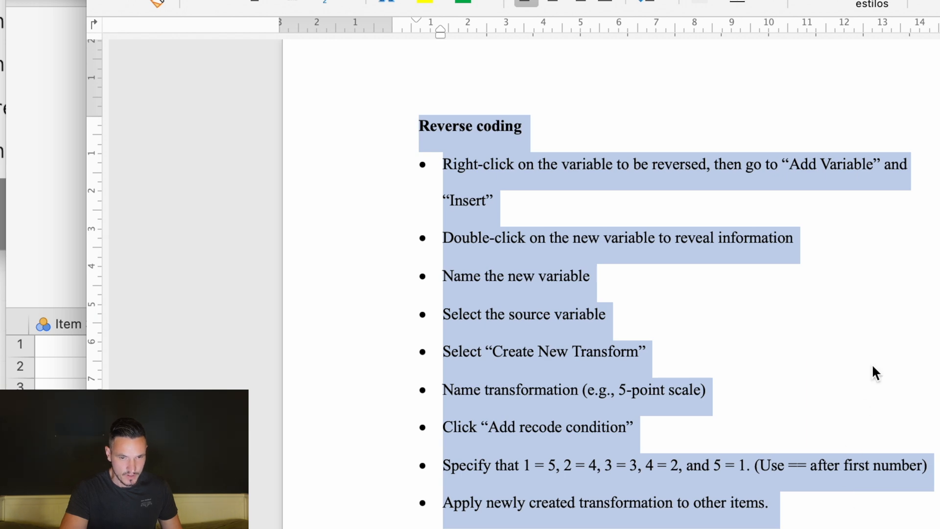
Scroll through the Reverse coding bullet list in the Word notes
{"action": "scroll", "scroll_direction": "down", "scroll_amount": 3}
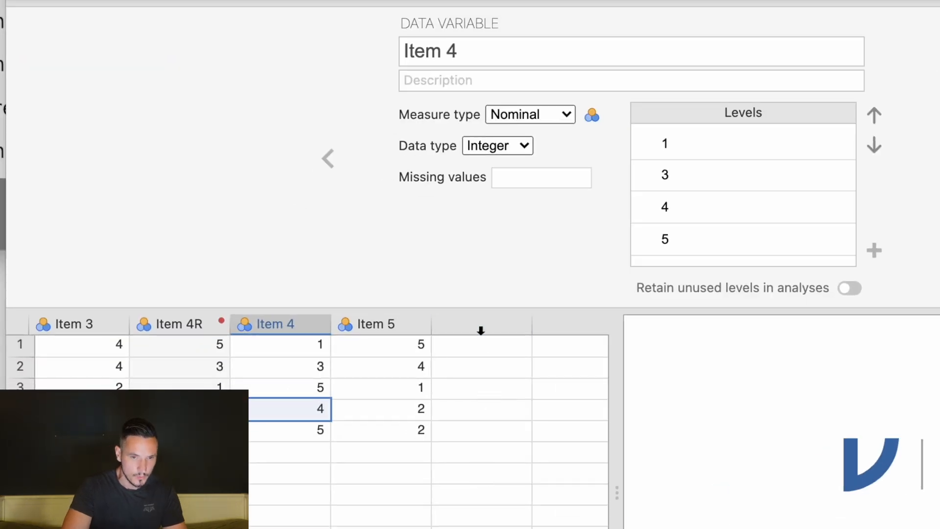
Start defining a variable in the empty column after Item 5
{"action": "left_click", "coordinate": [482, 324]}
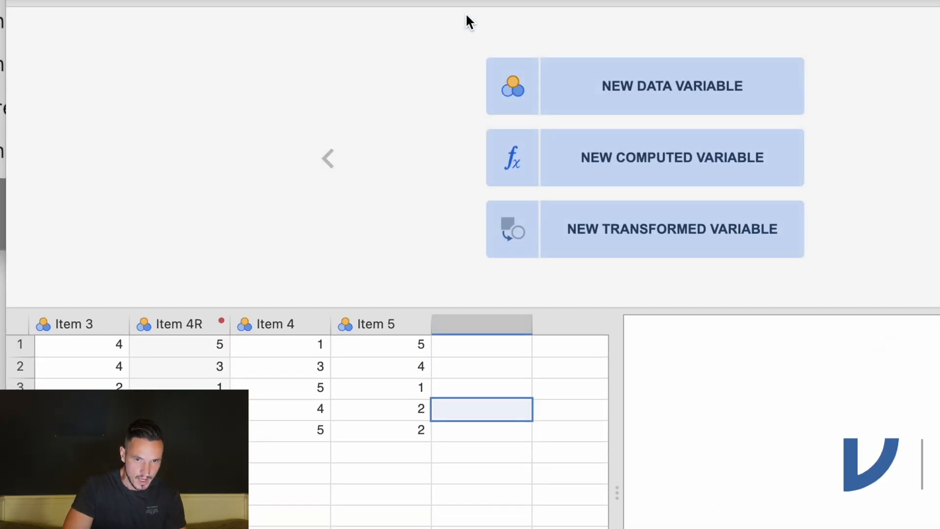
{"action": "mouse_move", "coordinate": [639, 146]}
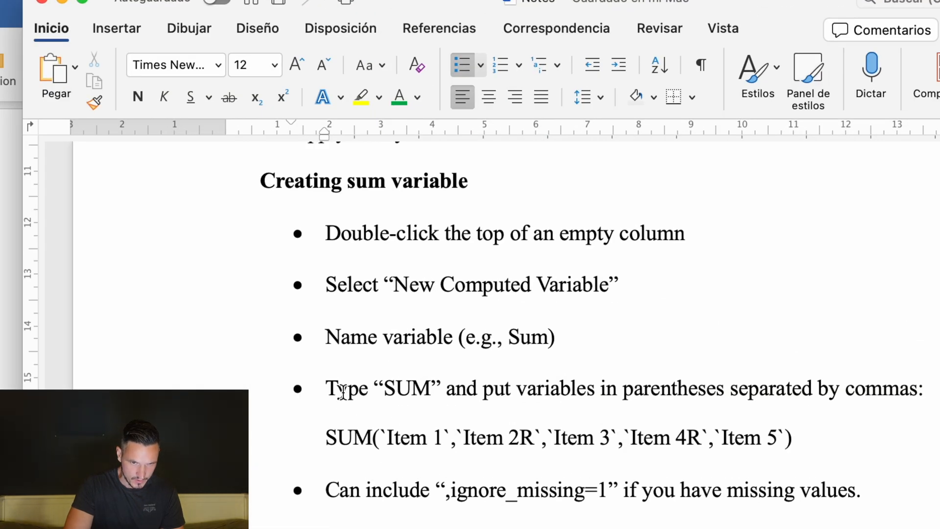
{"action": "left_click", "coordinate": [686, 233]}
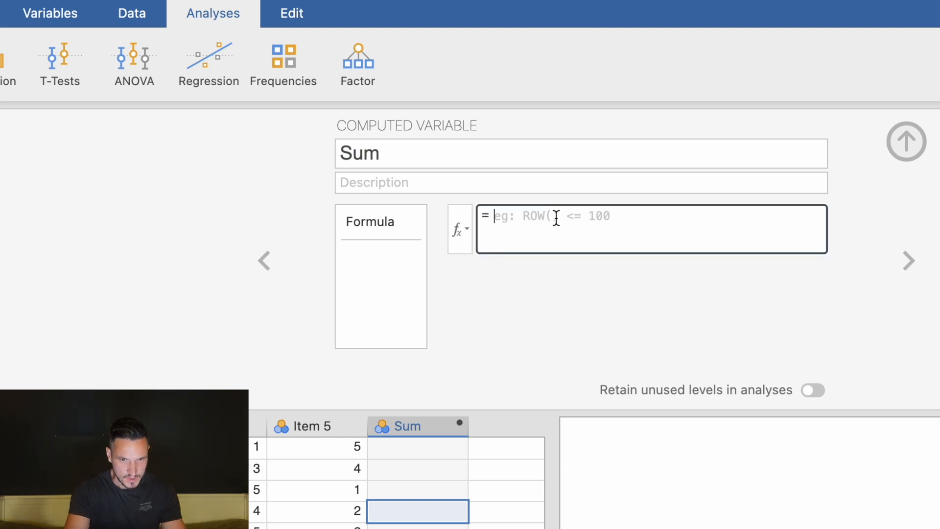
Begin the formula SUM( and add Item 2R from the Variables list
{"action": "type", "text": "SUM"}
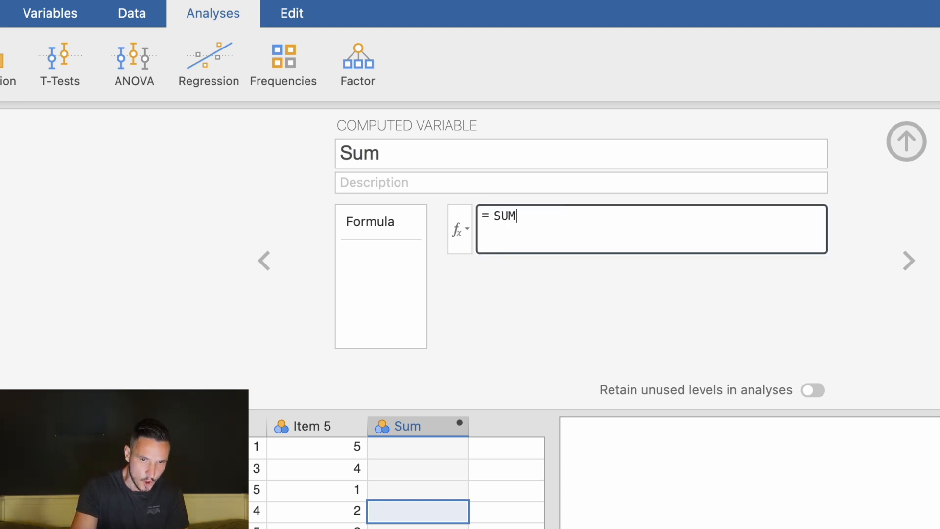
{"action": "type", "text": "(`Item 1`,"}
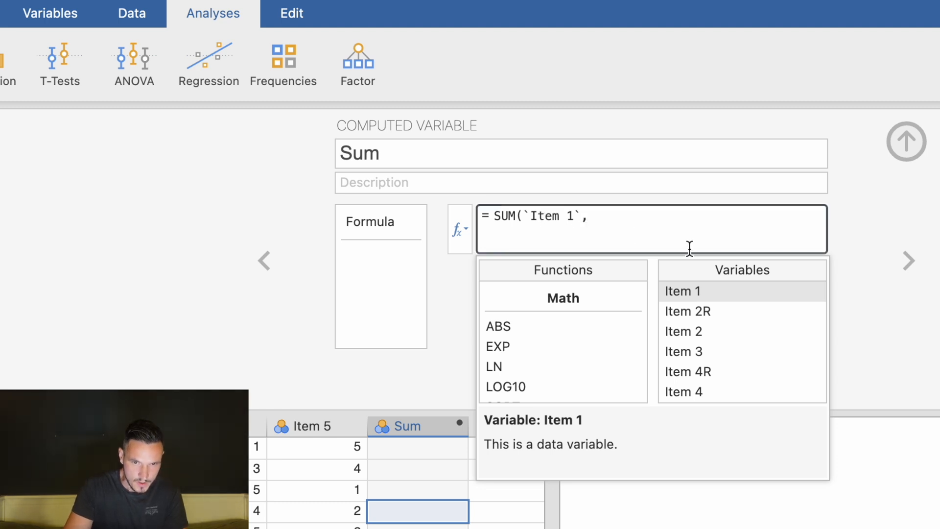
{"action": "mouse_move", "coordinate": [717, 316]}
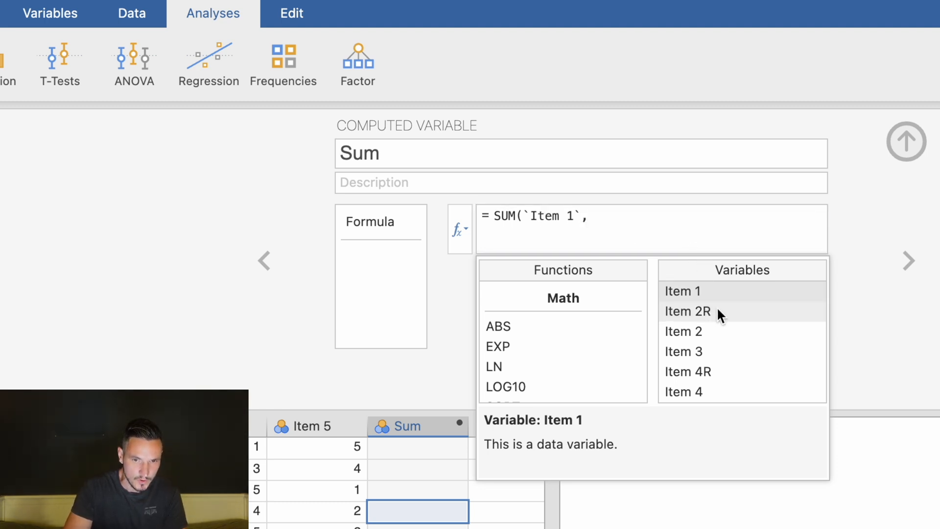
{"action": "double_click", "coordinate": [688, 312]}
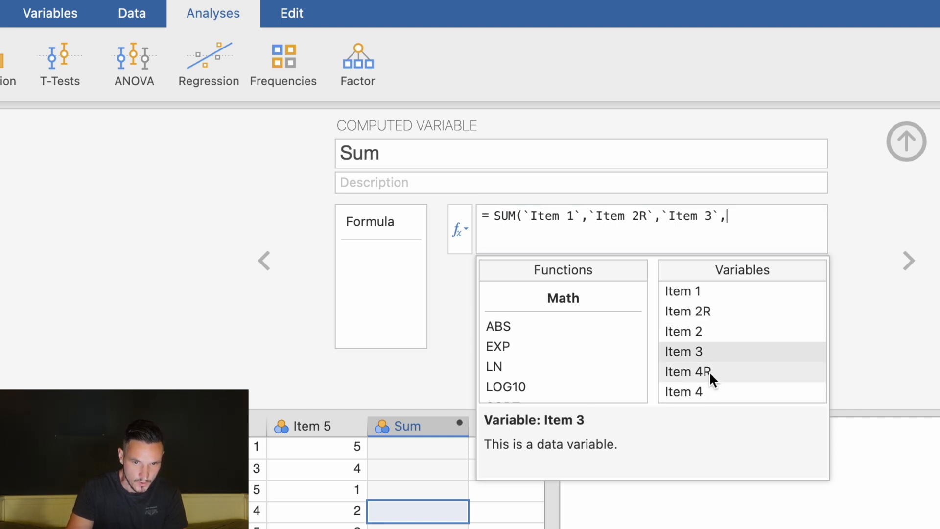
{"action": "mouse_move", "coordinate": [725, 376]}
{"action": "type", "text": "`Item 4R`,`Item 5`)"}
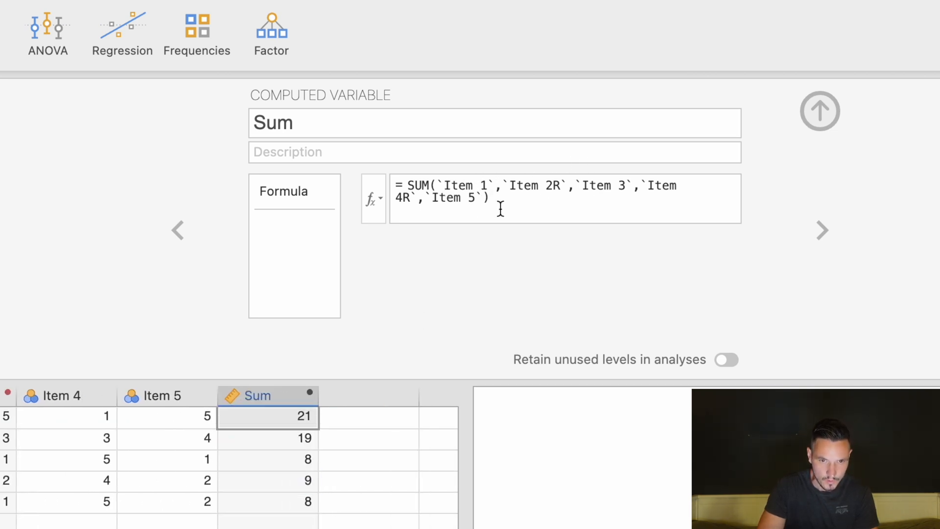
{"action": "mouse_move", "coordinate": [362, 468]}
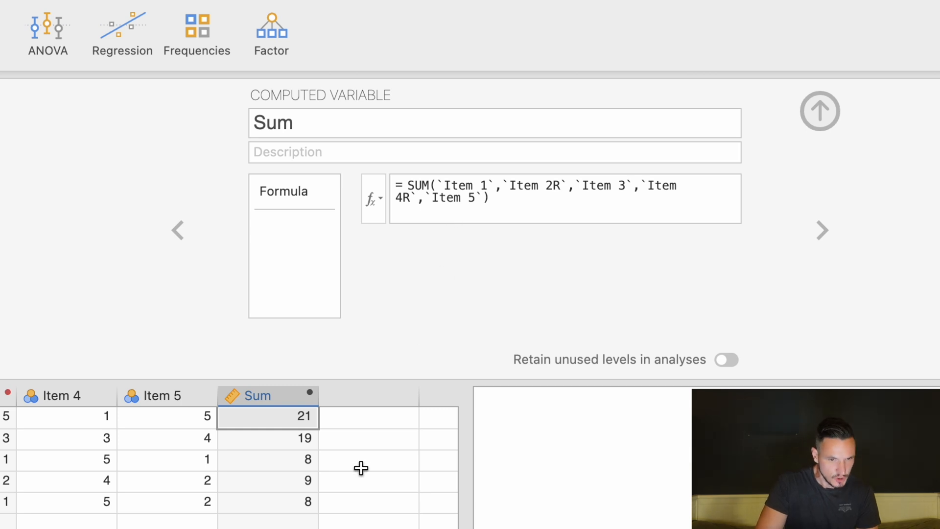
{"action": "mouse_move", "coordinate": [303, 428]}
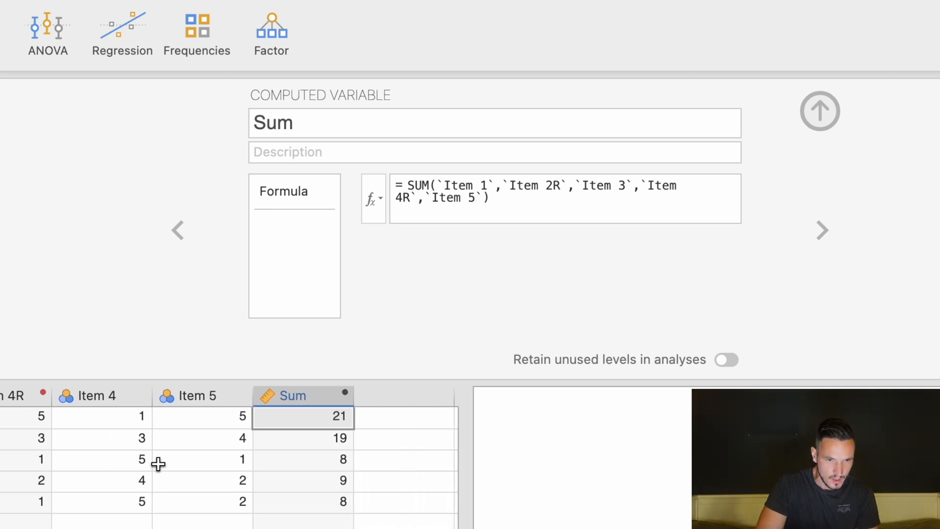
Select the row 3 cell of Item 4 to clear its value
{"action": "left_click", "coordinate": [93, 396]}
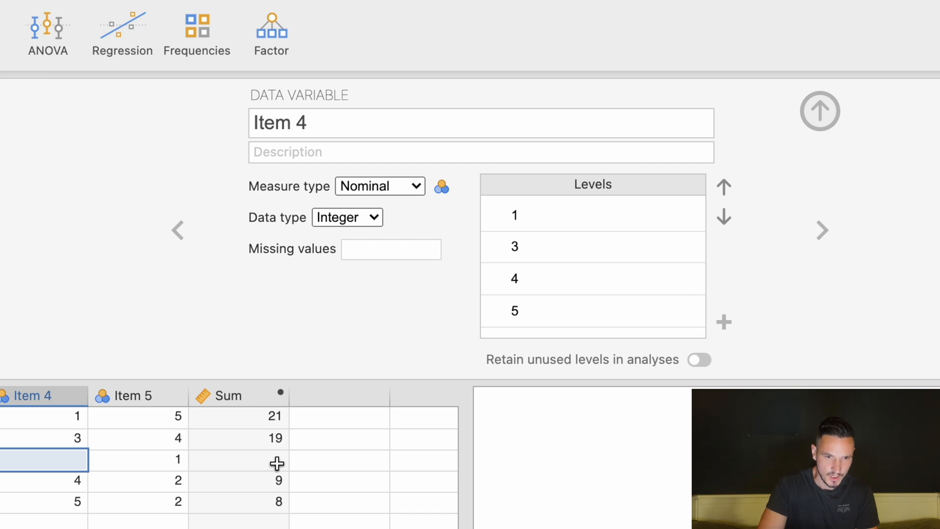
{"action": "mouse_move", "coordinate": [269, 458]}
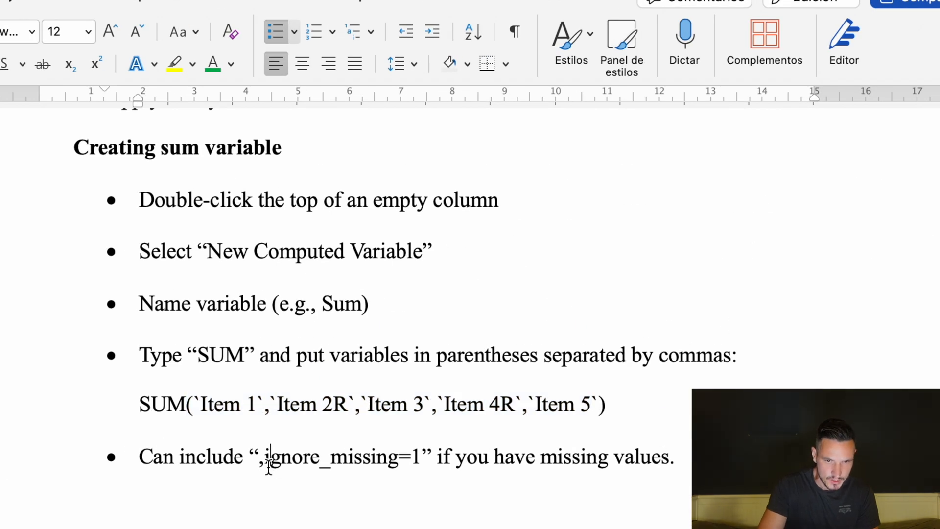
Bring up the Word note about adding ignore_missing=1 for missing values
{"action": "double_click", "coordinate": [293, 457]}
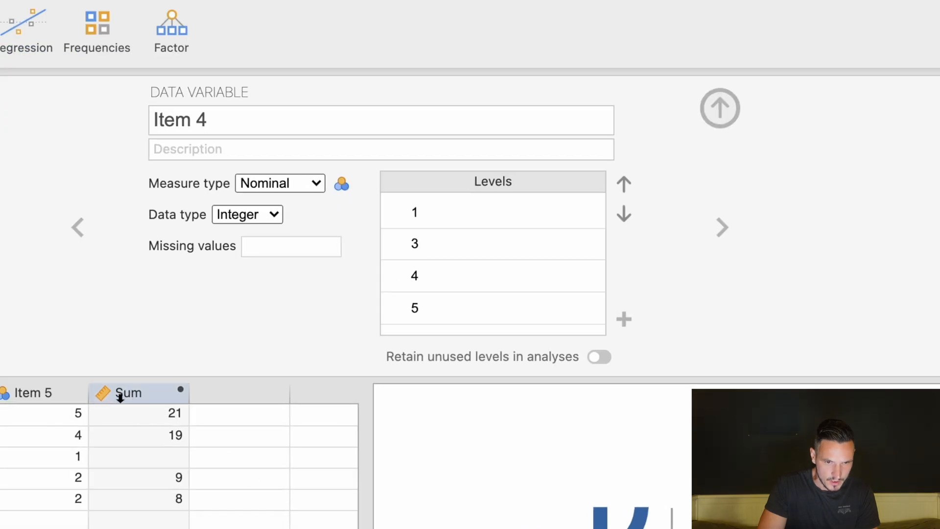
Append ',ignore_missing=1' to the Sum formula so the row with a missing Item 4 totals 7
{"action": "left_click", "coordinate": [130, 393]}
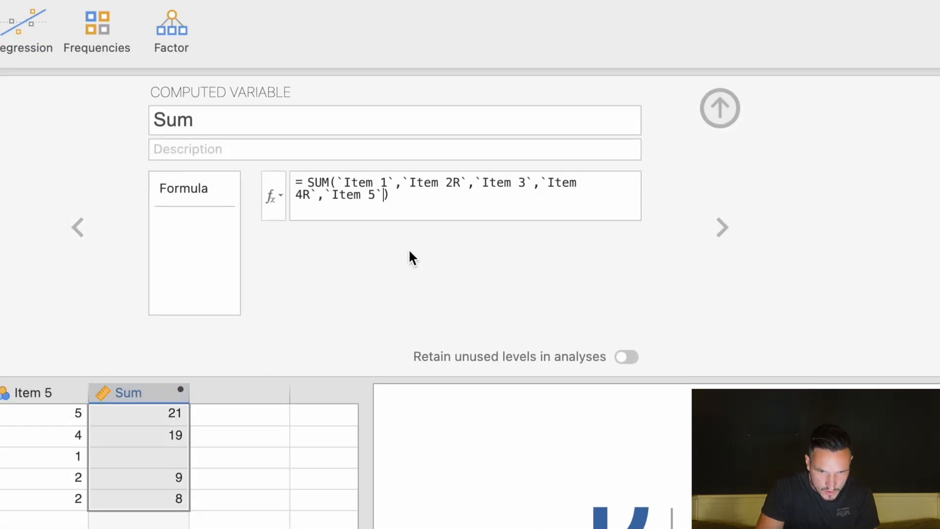
{"action": "type", "text": ","}
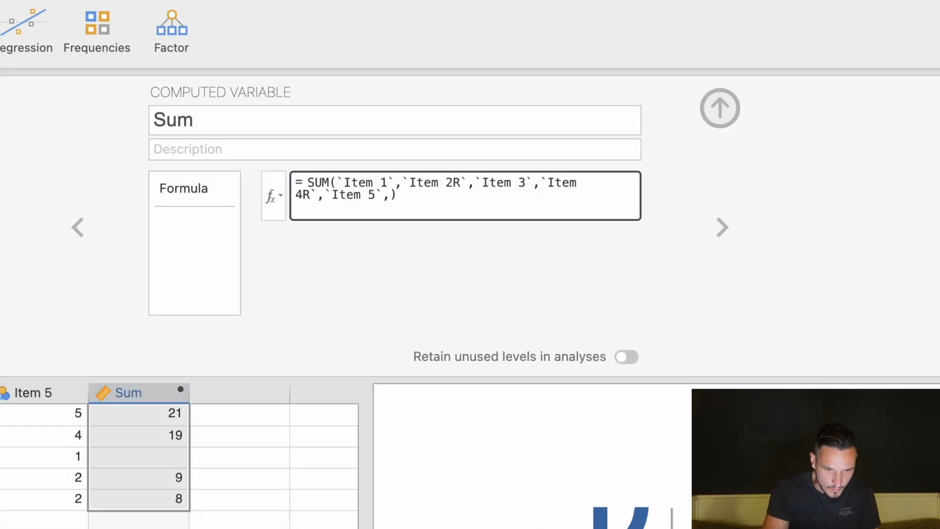
{"action": "type", "text": "ignore_missing=1"}
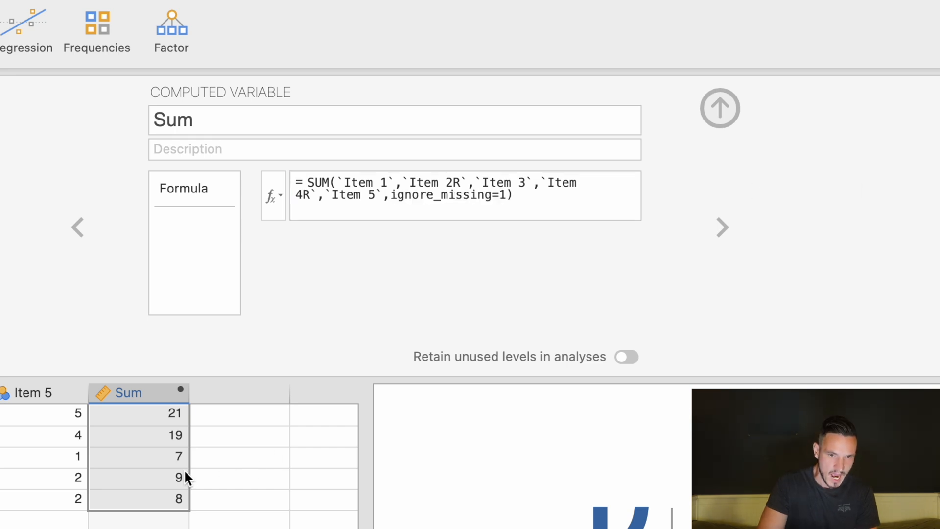
{"action": "mouse_move", "coordinate": [184, 461]}
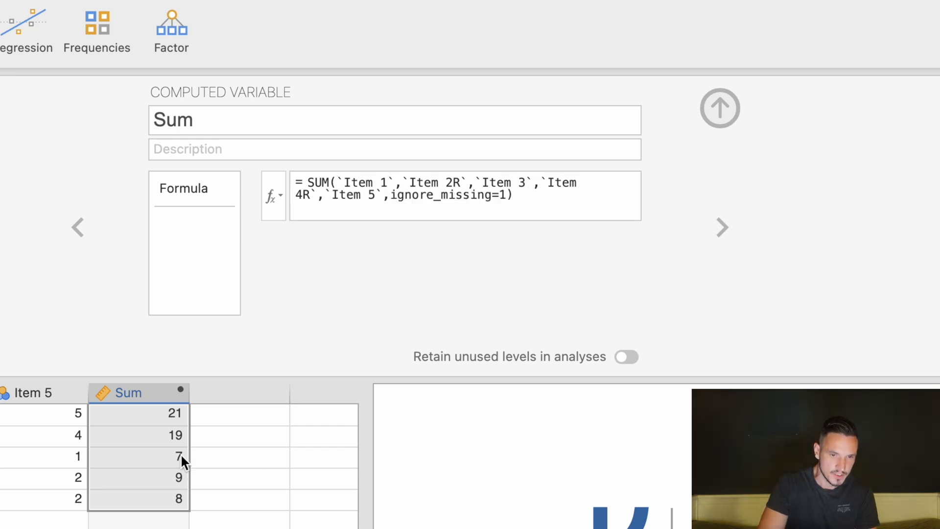